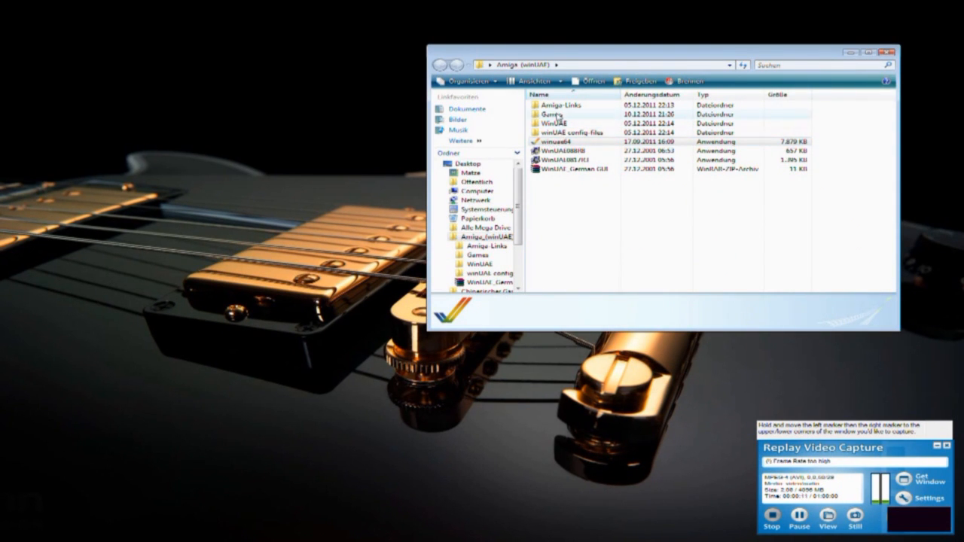
Launch the older WinUAE emulator from the WinUAE folder so its settings window appears.
{"action": "double_click", "coordinate": [556, 124]}
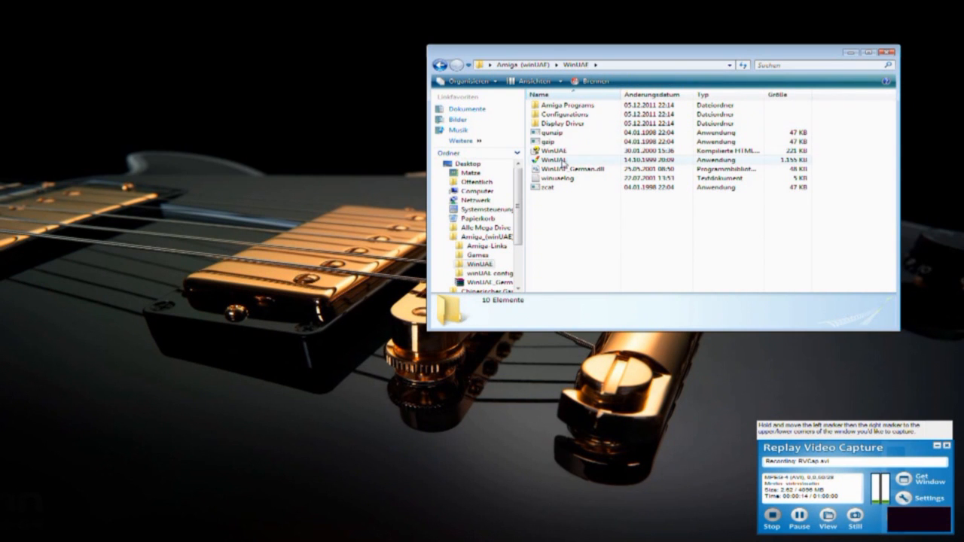
{"action": "double_click", "coordinate": [555, 160]}
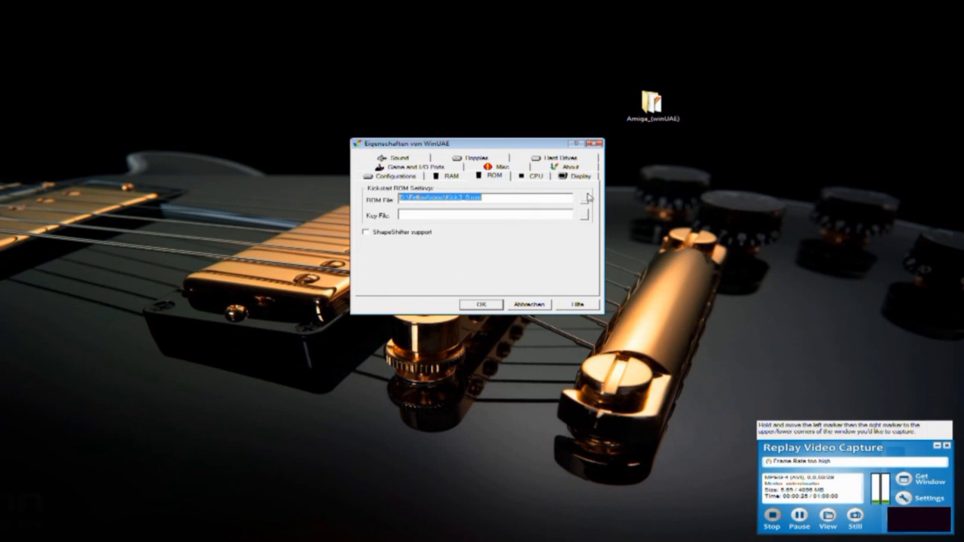
Load kick13.rom as the Kickstart ROM and a game ADF image into drive DF0.
{"action": "left_click", "coordinate": [590, 198]}
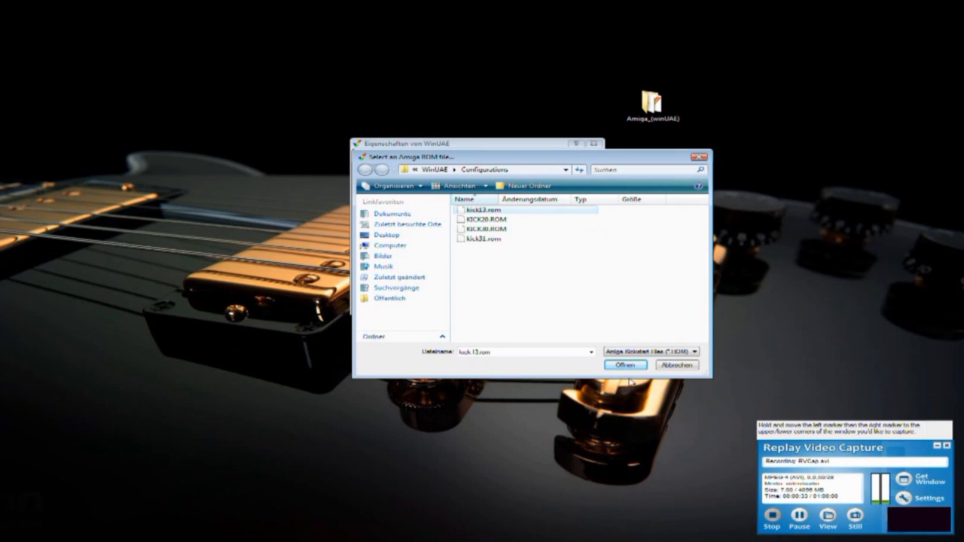
{"action": "left_click", "coordinate": [624, 364]}
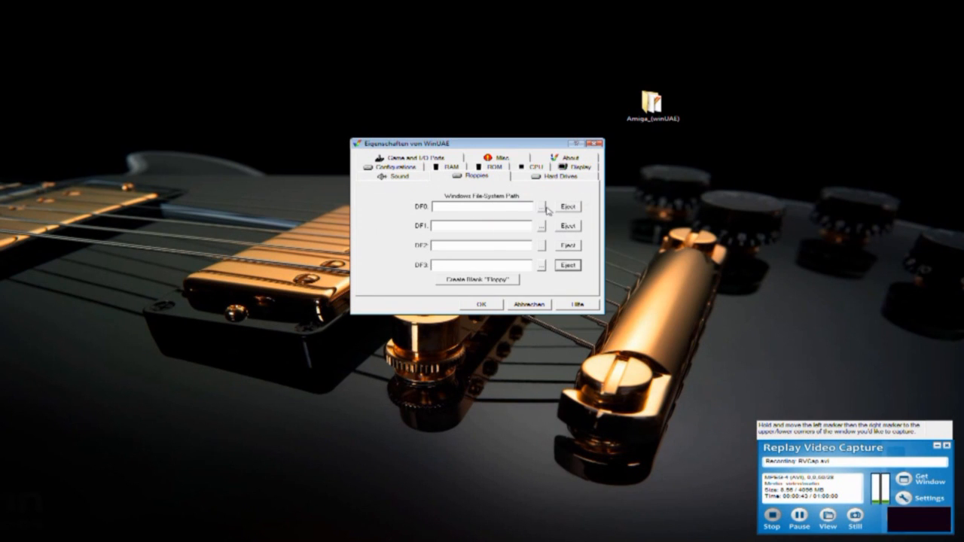
{"action": "left_click", "coordinate": [545, 206]}
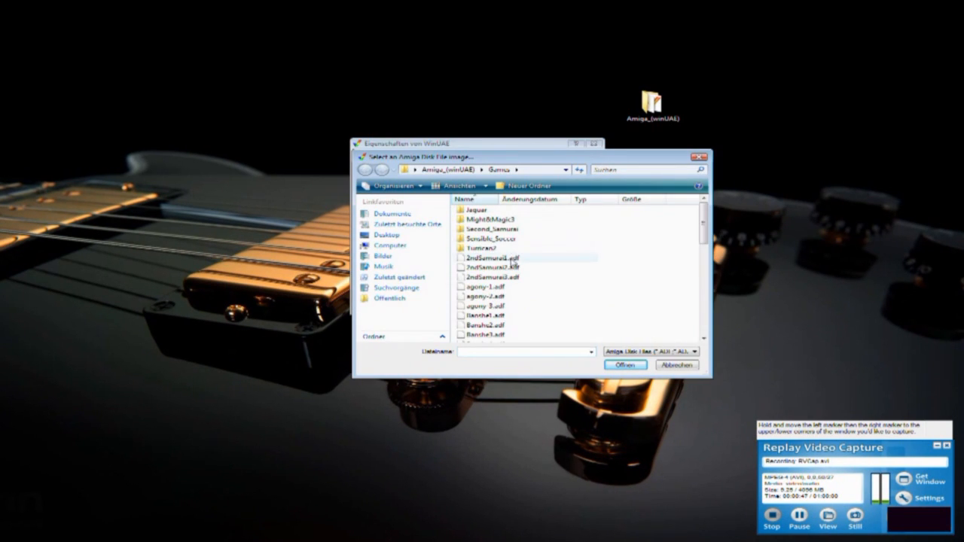
{"action": "scroll", "scroll_direction": "down", "scroll_amount": 3}
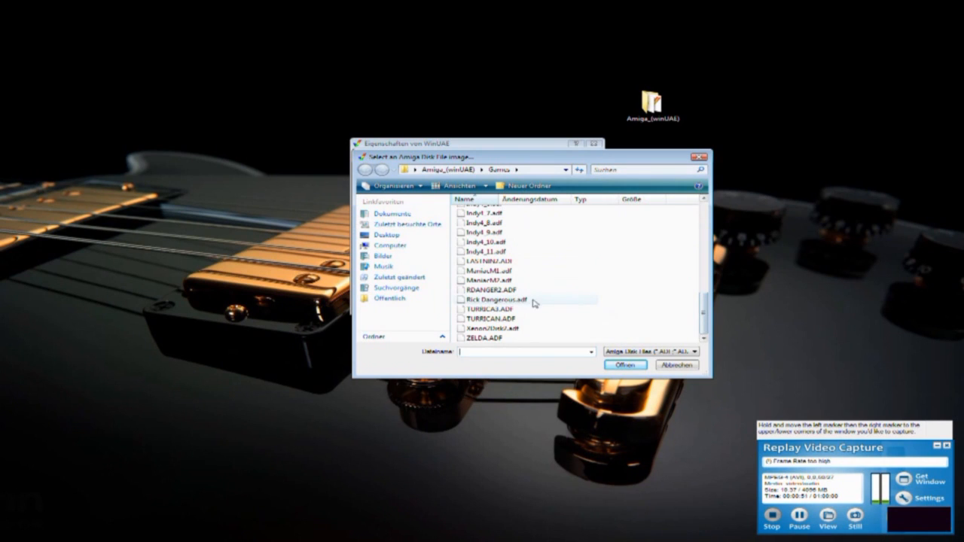
{"action": "left_click", "coordinate": [626, 367]}
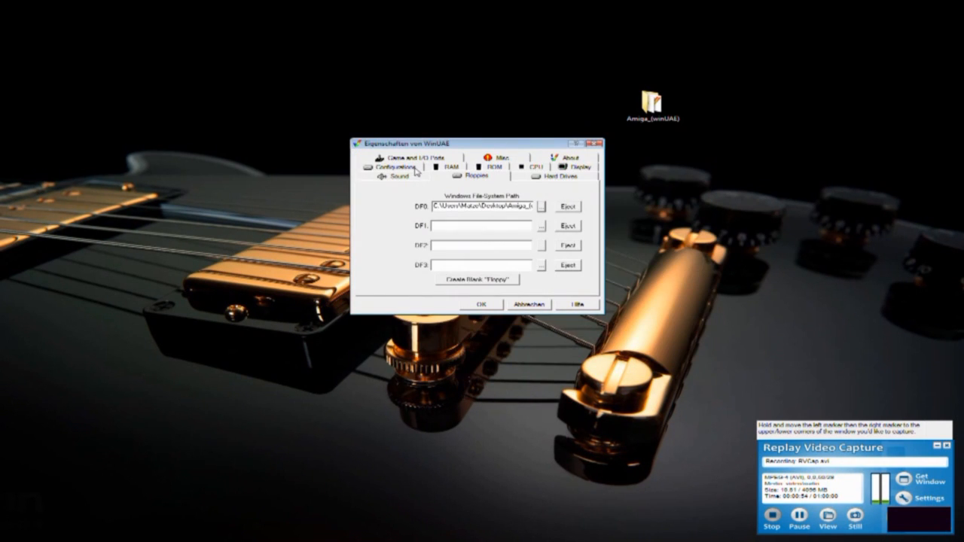
Start the emulation, which crashes, and close the crashed program.
{"action": "left_click", "coordinate": [581, 177]}
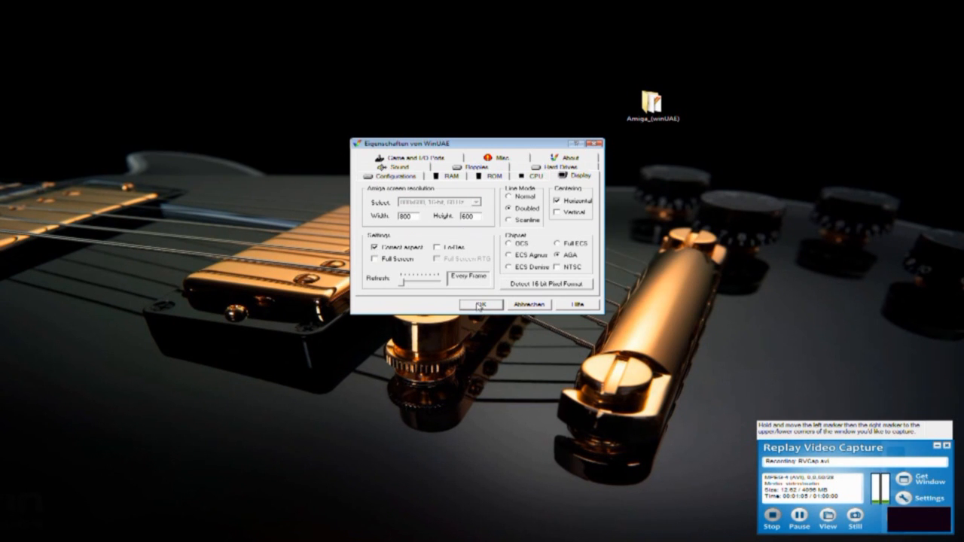
{"action": "left_click", "coordinate": [482, 305]}
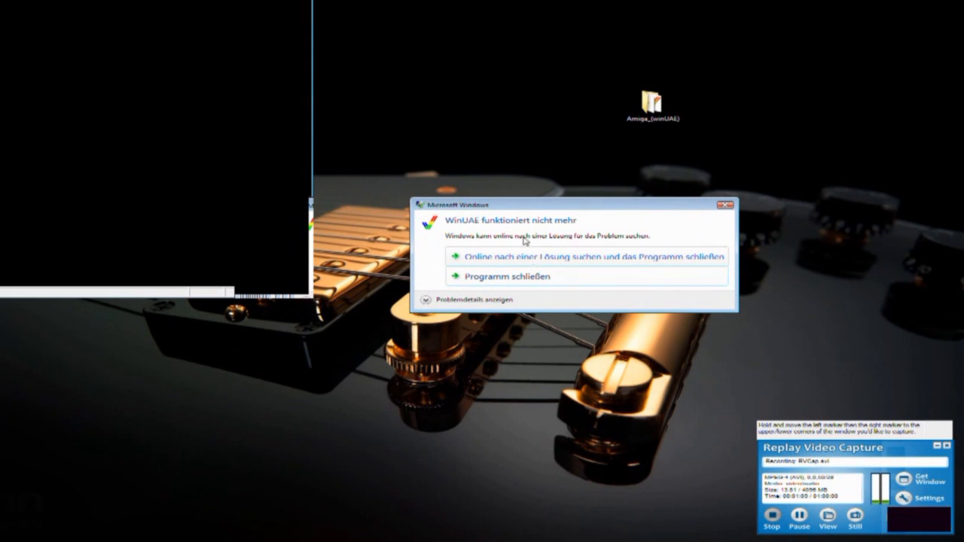
{"action": "left_click", "coordinate": [506, 277]}
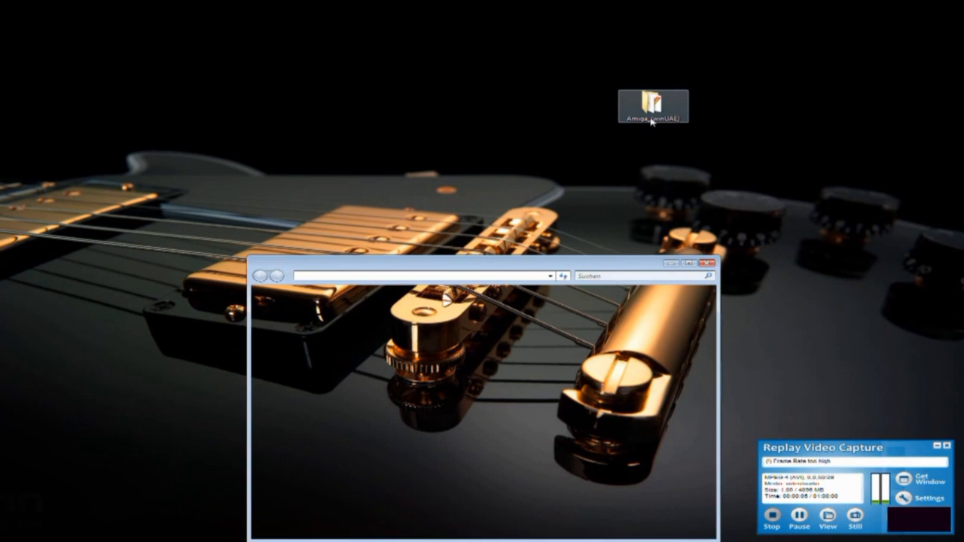
Launch winuae64 from the Amiga (winUAE) folder and dismiss the missing system ROM warning.
{"action": "double_click", "coordinate": [653, 103]}
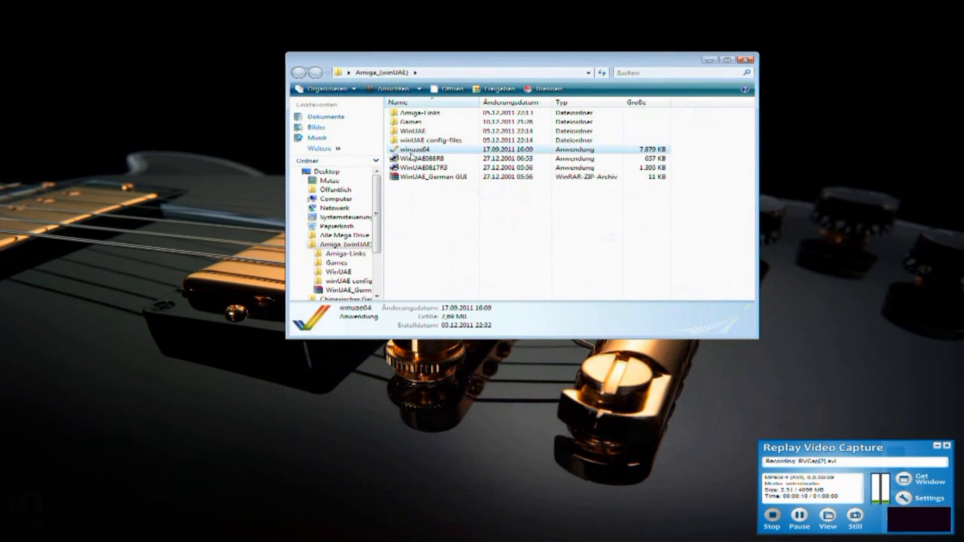
{"action": "left_click", "coordinate": [412, 149]}
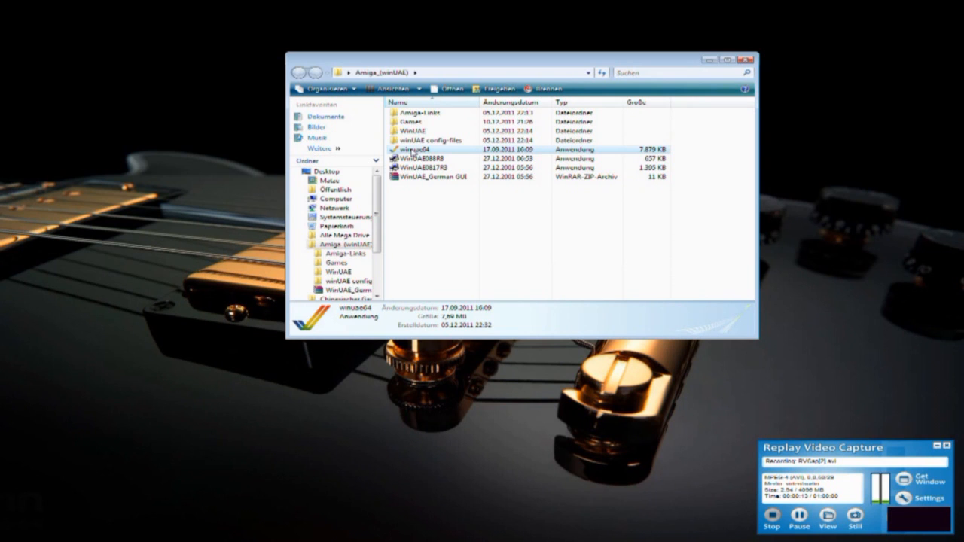
{"action": "double_click", "coordinate": [413, 149]}
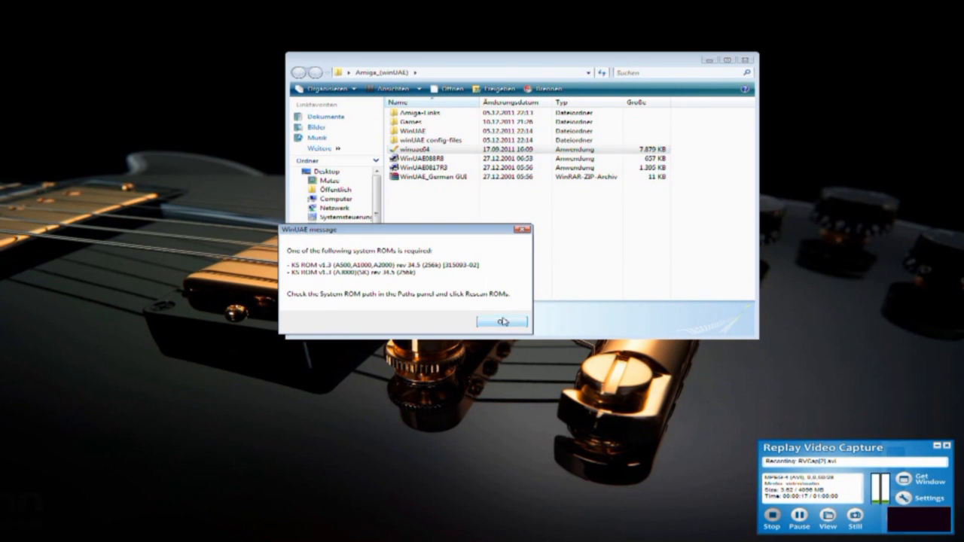
{"action": "left_click", "coordinate": [500, 322]}
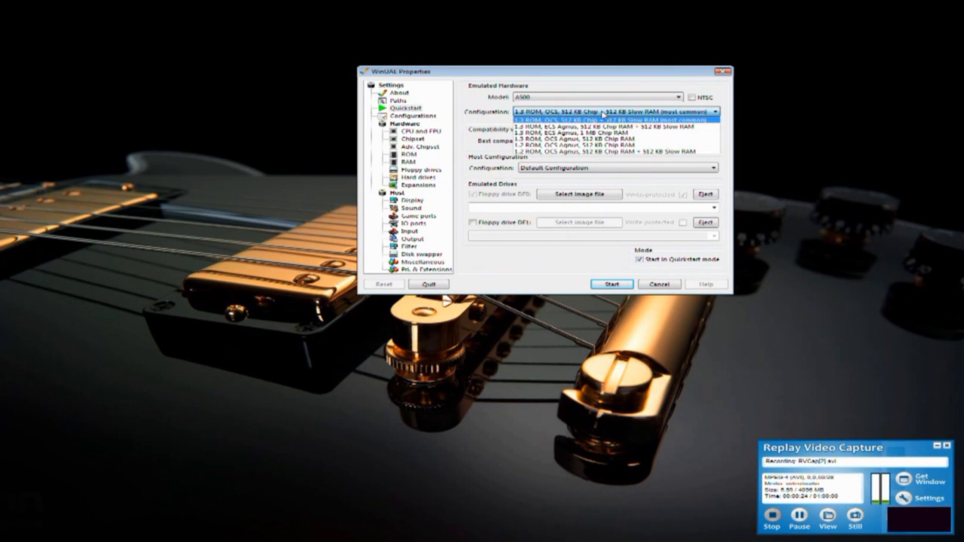
Select the 1.3 ROM A500 Quickstart configuration and load kick13.rom from the Configurations folder as main ROM.
{"action": "left_click", "coordinate": [610, 120]}
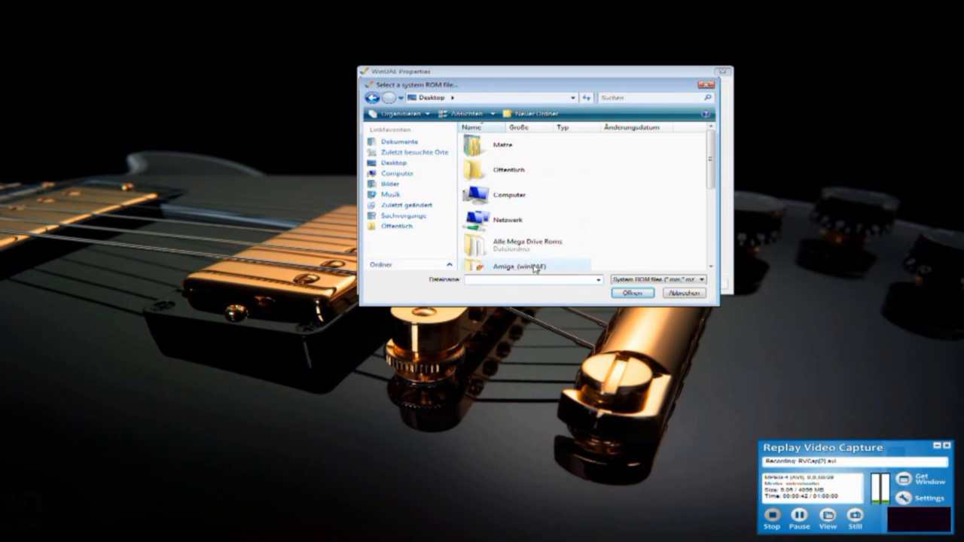
{"action": "double_click", "coordinate": [518, 267]}
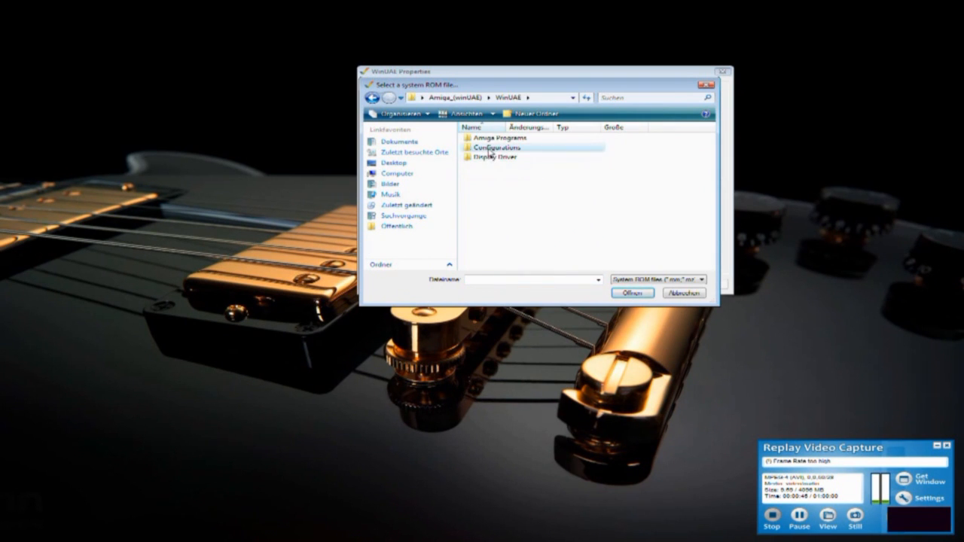
{"action": "double_click", "coordinate": [497, 148]}
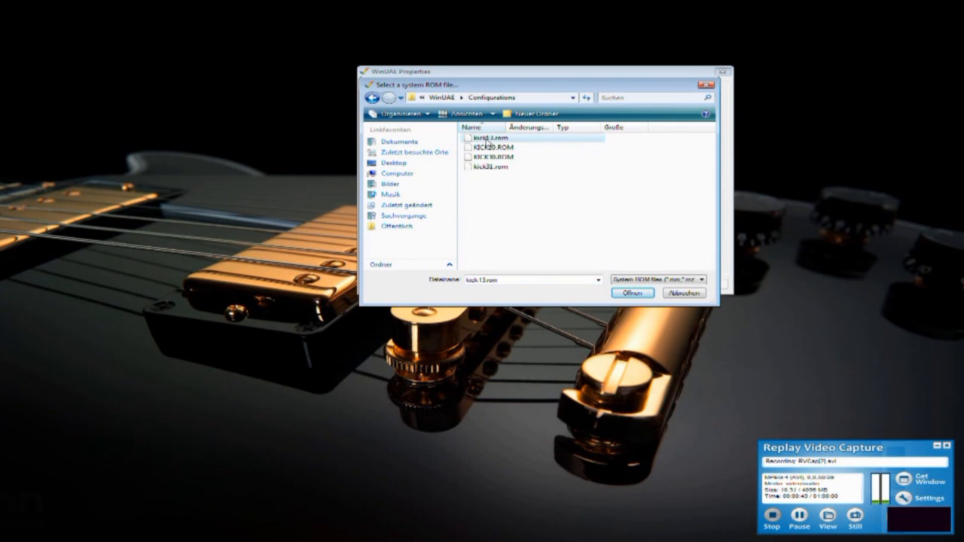
{"action": "left_click", "coordinate": [633, 292]}
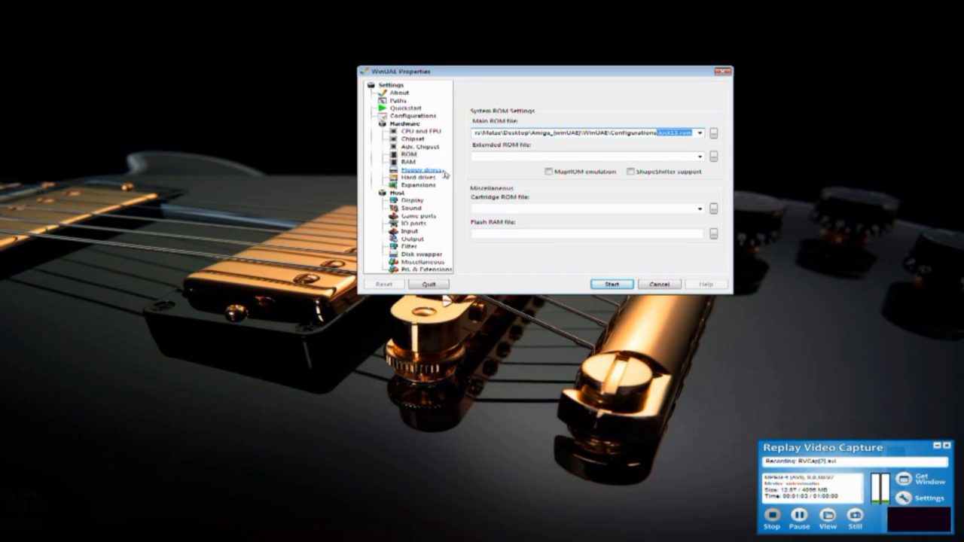
Keep the 3.5 DD disk type and load Sensible Soccer Disk01.adf into drive DF0.
{"action": "left_click", "coordinate": [420, 169]}
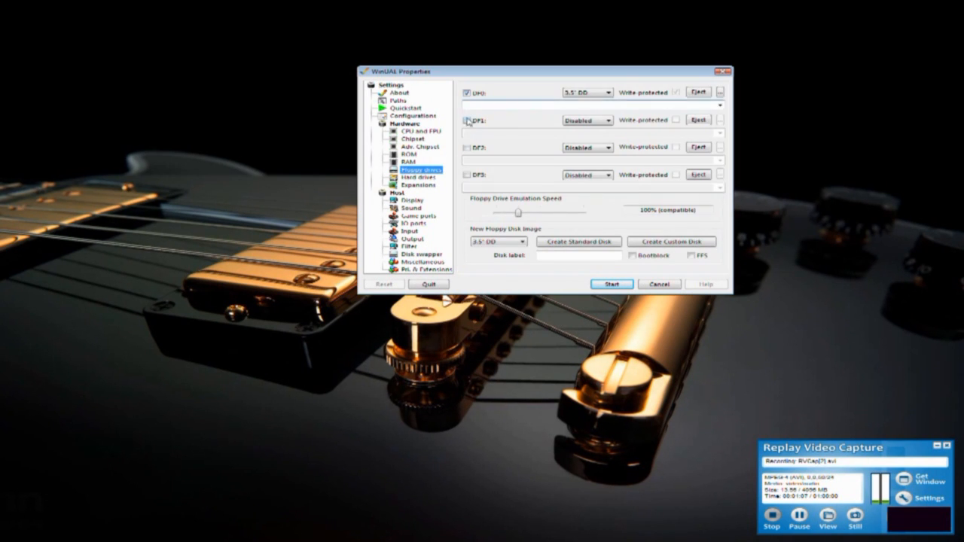
{"action": "left_click", "coordinate": [522, 241]}
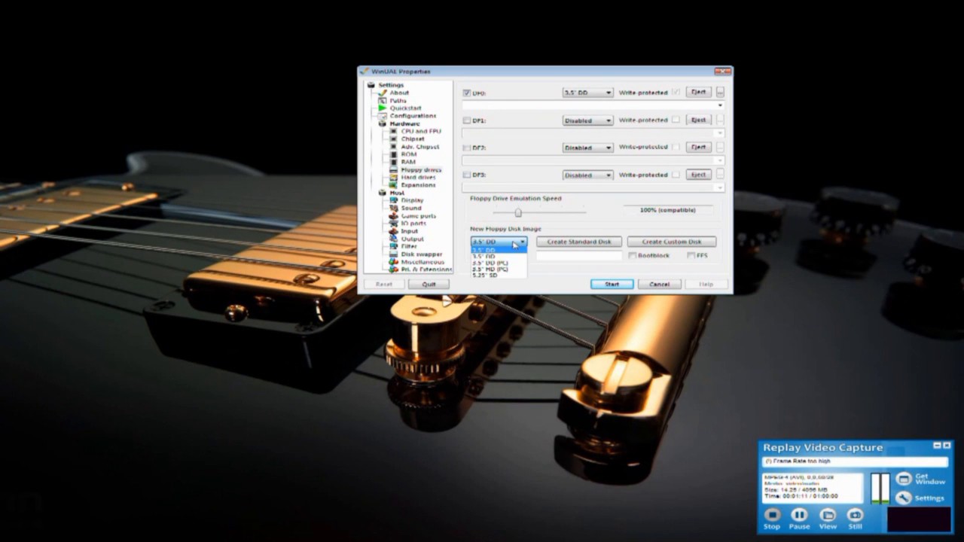
{"action": "left_click", "coordinate": [494, 250]}
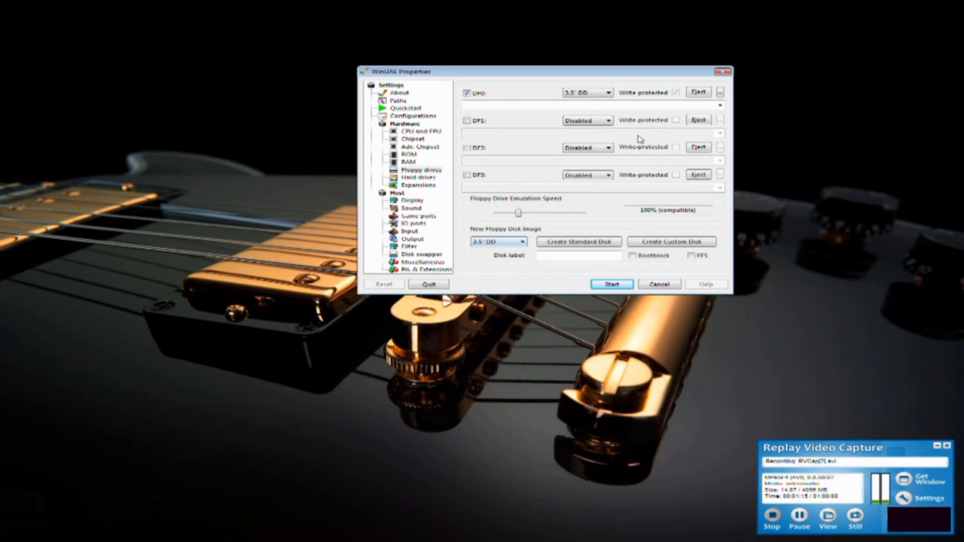
{"action": "left_click", "coordinate": [720, 93]}
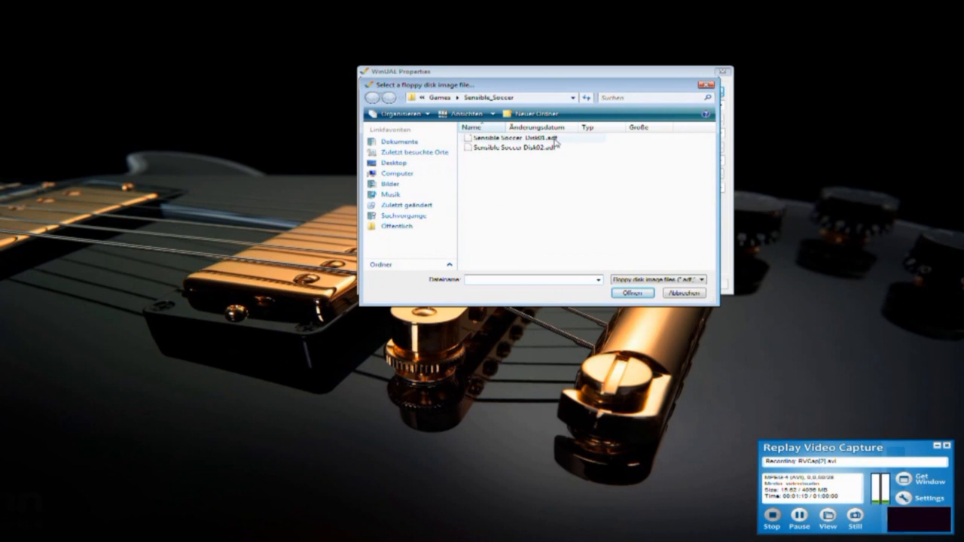
{"action": "left_click", "coordinate": [375, 98]}
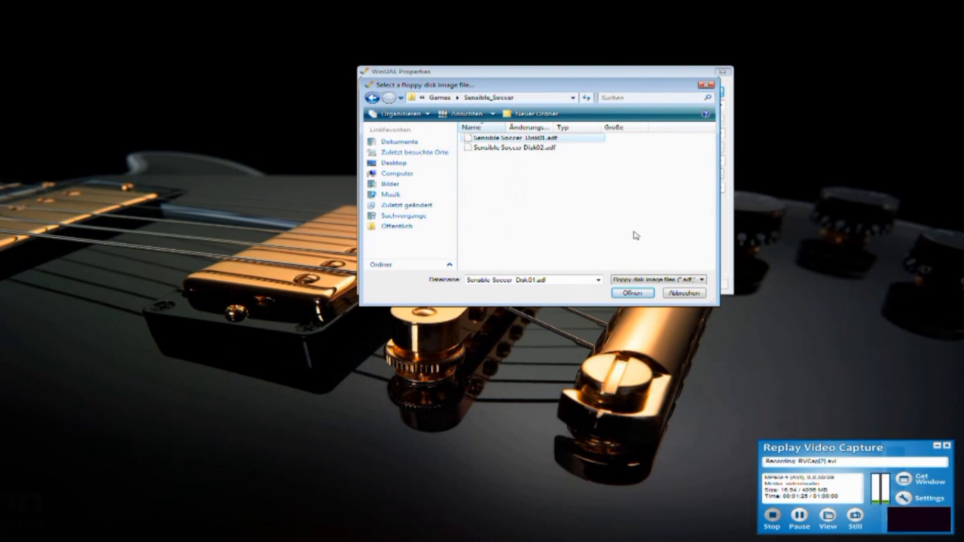
{"action": "left_click", "coordinate": [633, 292]}
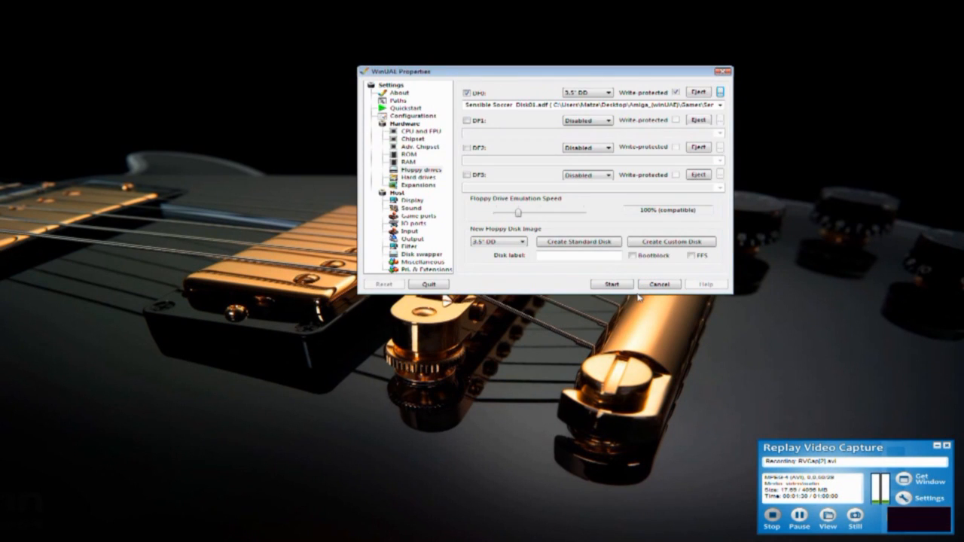
{"action": "left_click", "coordinate": [405, 200]}
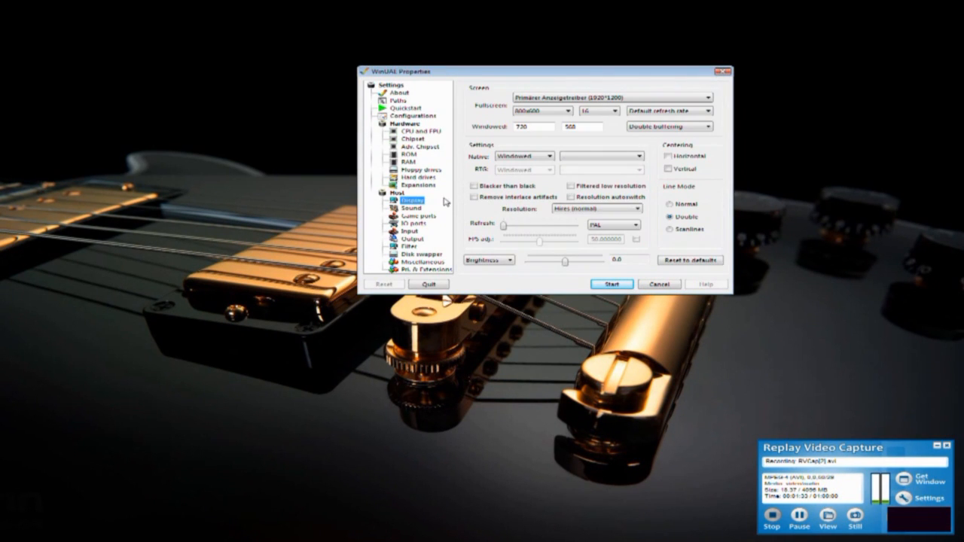
{"action": "left_click", "coordinate": [413, 223]}
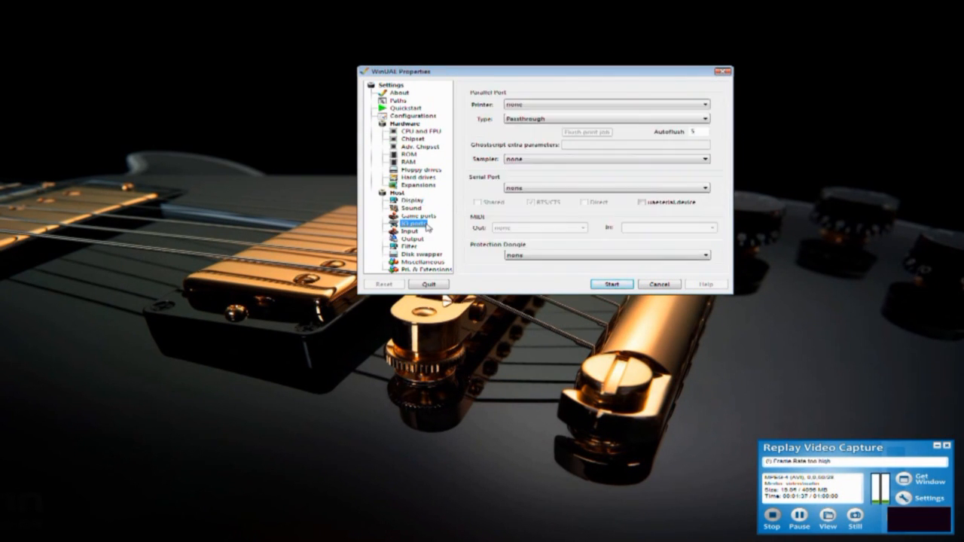
{"action": "left_click", "coordinate": [419, 217]}
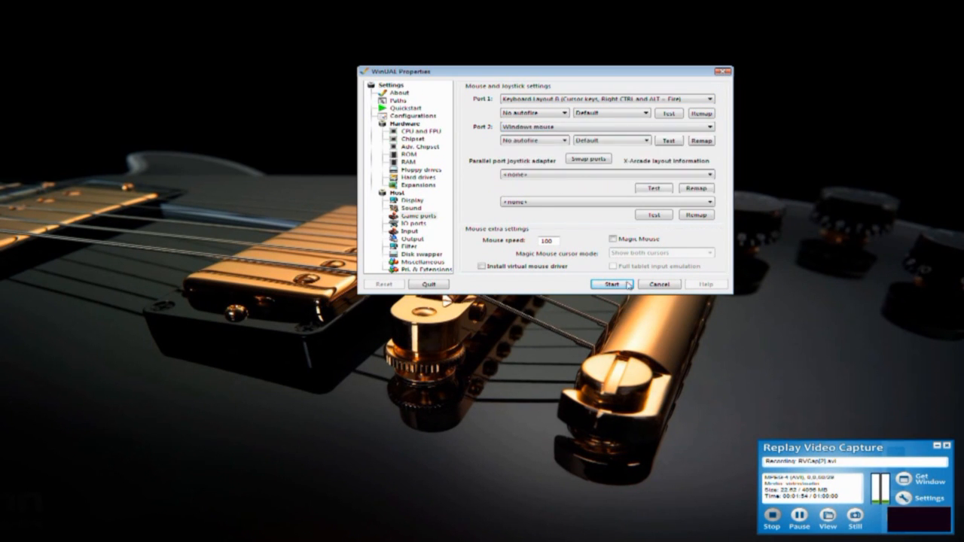
{"action": "left_click", "coordinate": [612, 283]}
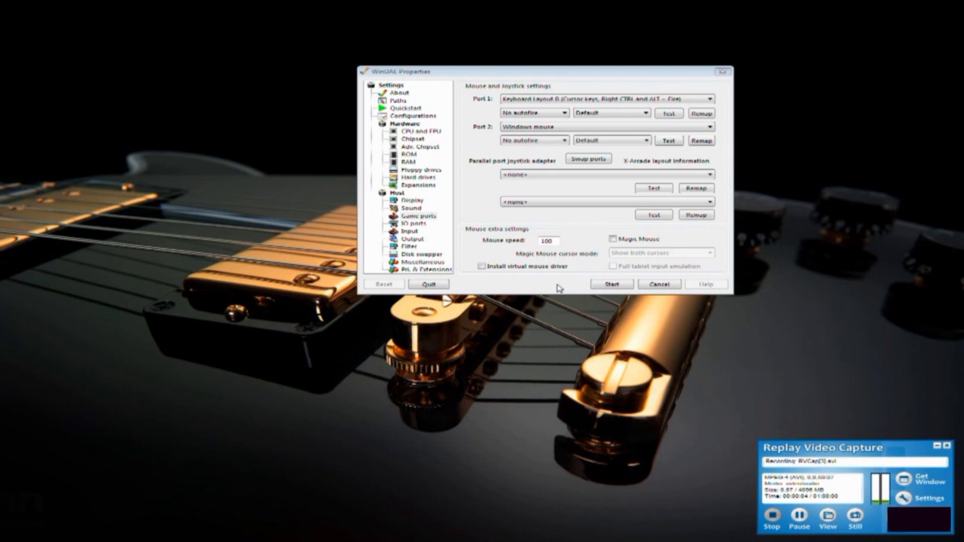
{"action": "left_click", "coordinate": [422, 169]}
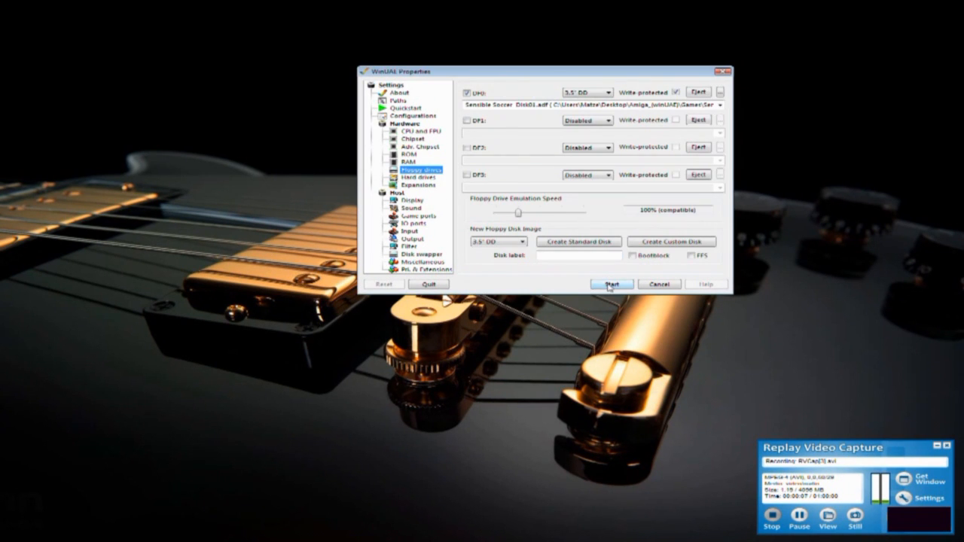
Start emulation to boot Sensible Soccer, then bring the floppy drive settings back up.
{"action": "left_click", "coordinate": [611, 284]}
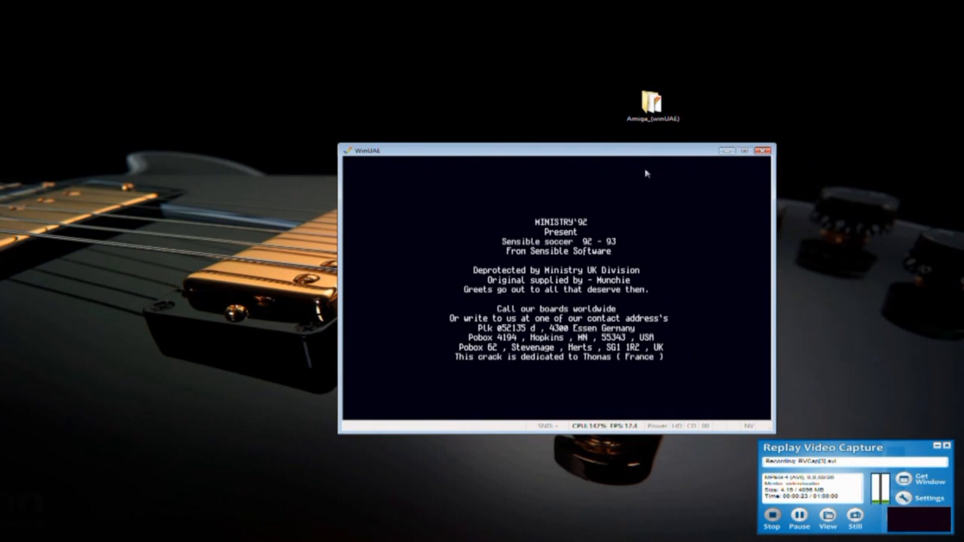
{"action": "mouse_move", "coordinate": [560, 520]}
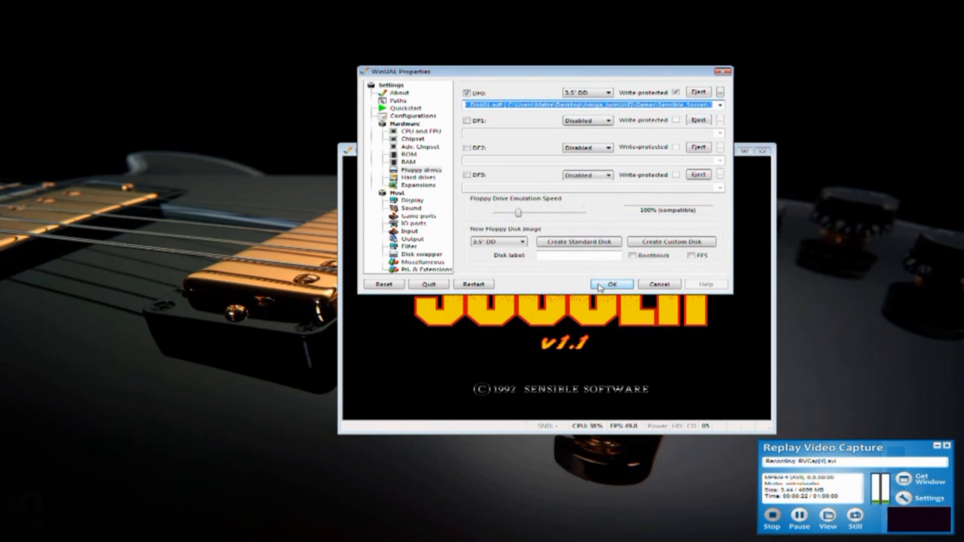
{"action": "left_click", "coordinate": [612, 283]}
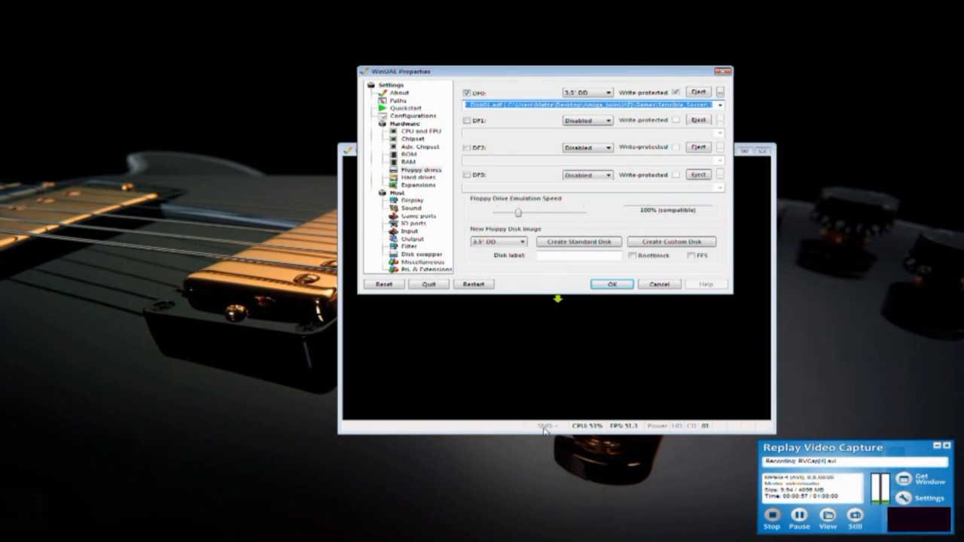
Eject DF0, load Sensible Soccer Disk02.adf into it, and resume the running game.
{"action": "left_click", "coordinate": [698, 93]}
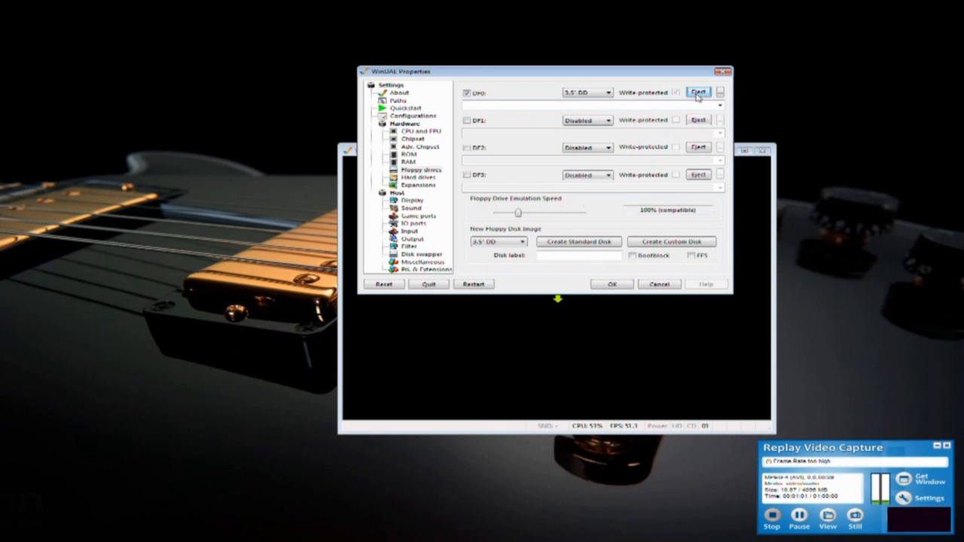
{"action": "left_click", "coordinate": [720, 92]}
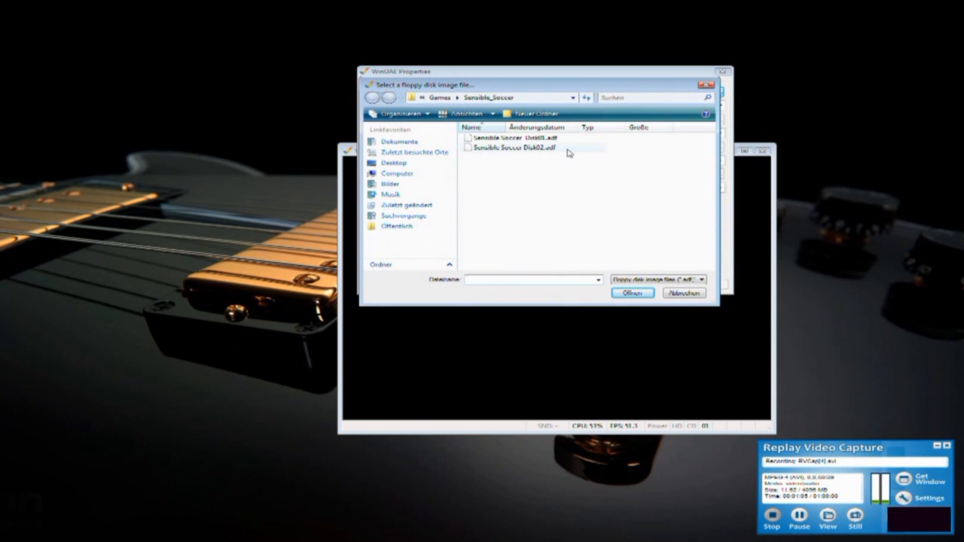
{"action": "left_click", "coordinate": [531, 149]}
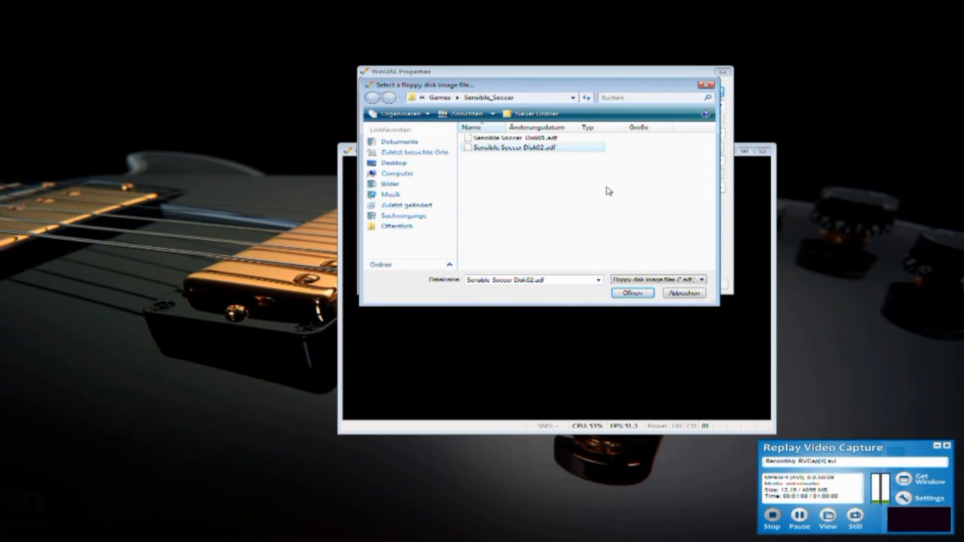
{"action": "left_click", "coordinate": [633, 292]}
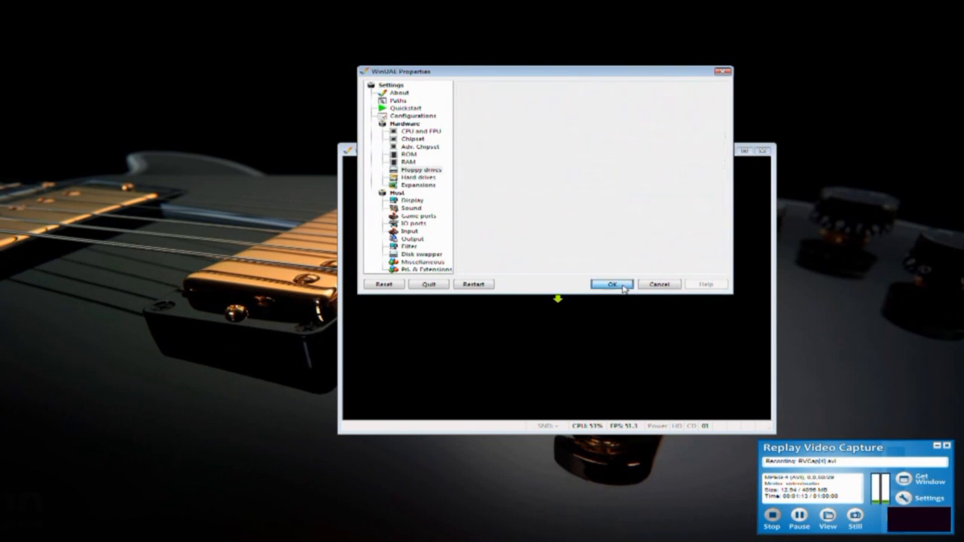
{"action": "left_click", "coordinate": [610, 285]}
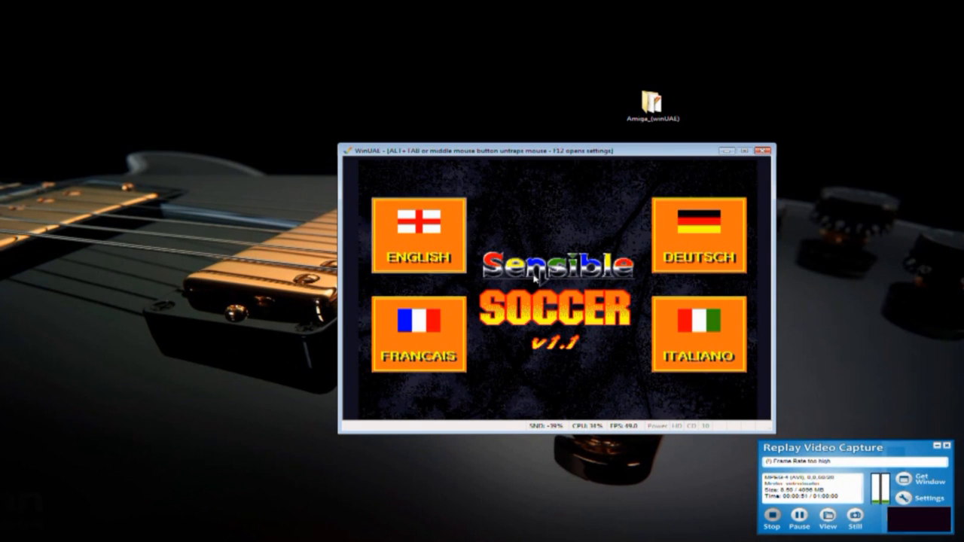
Relaunch winuae64 from the Amiga folder and dismiss the missing system ROM warning.
{"action": "double_click", "coordinate": [652, 100]}
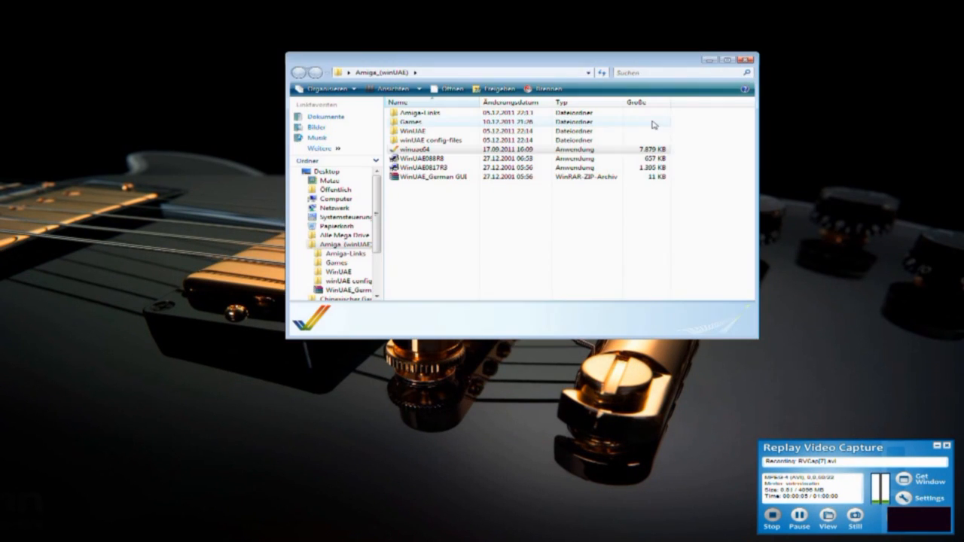
{"action": "double_click", "coordinate": [412, 149]}
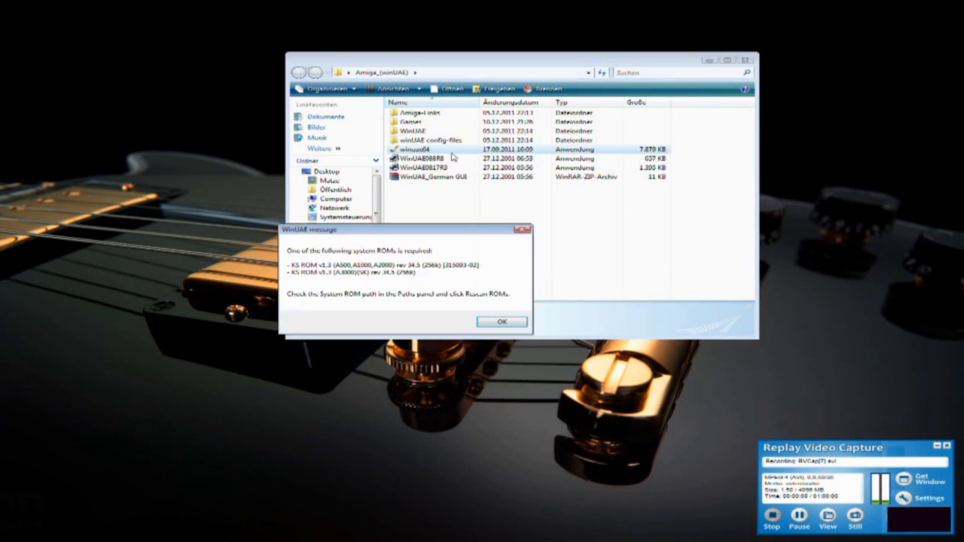
{"action": "left_click", "coordinate": [500, 323]}
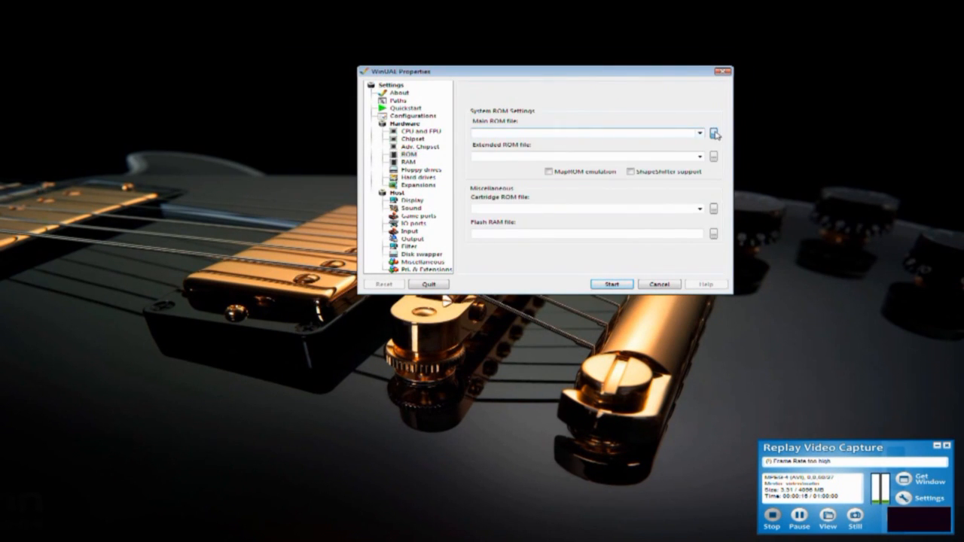
Set kick13.rom as the main system ROM and choose a game disk image for DF0.
{"action": "left_click", "coordinate": [712, 135]}
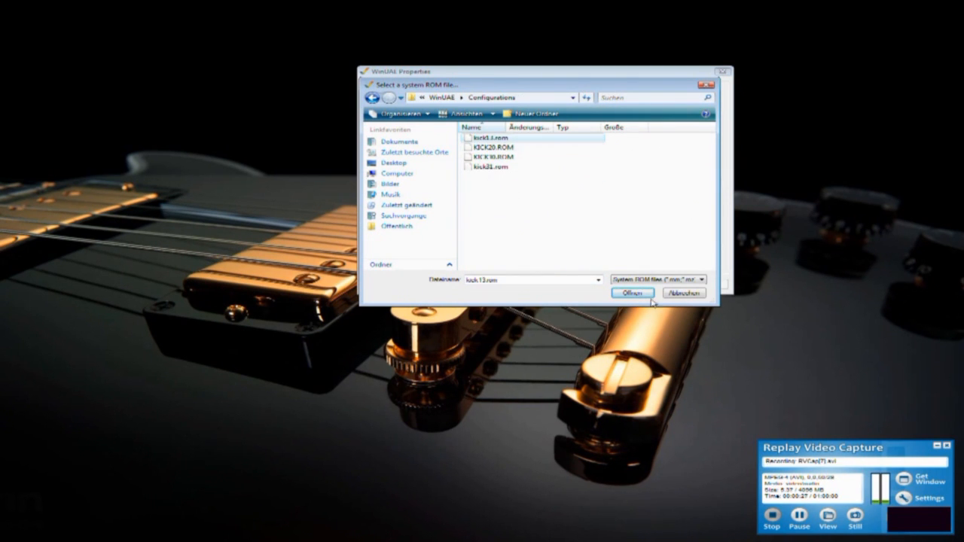
{"action": "left_click", "coordinate": [633, 292]}
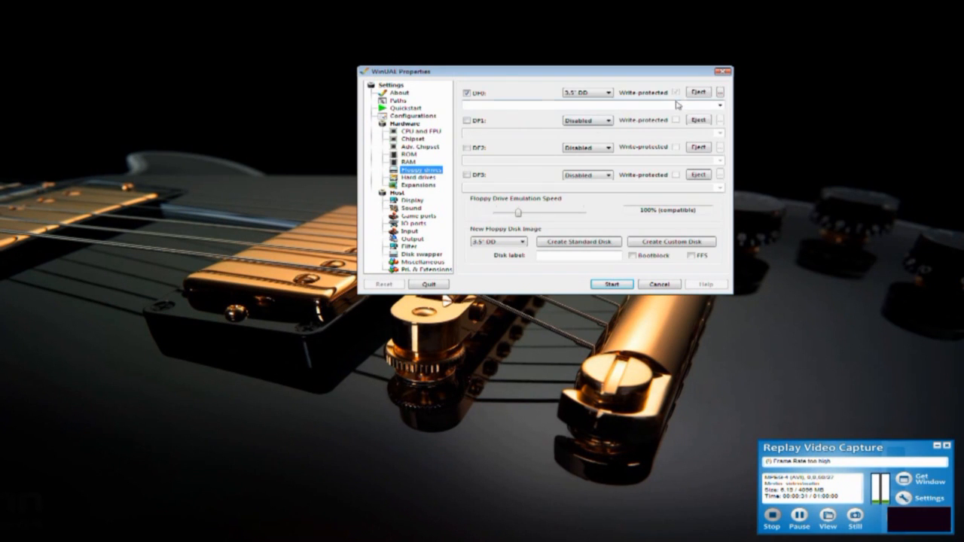
{"action": "left_click", "coordinate": [720, 104]}
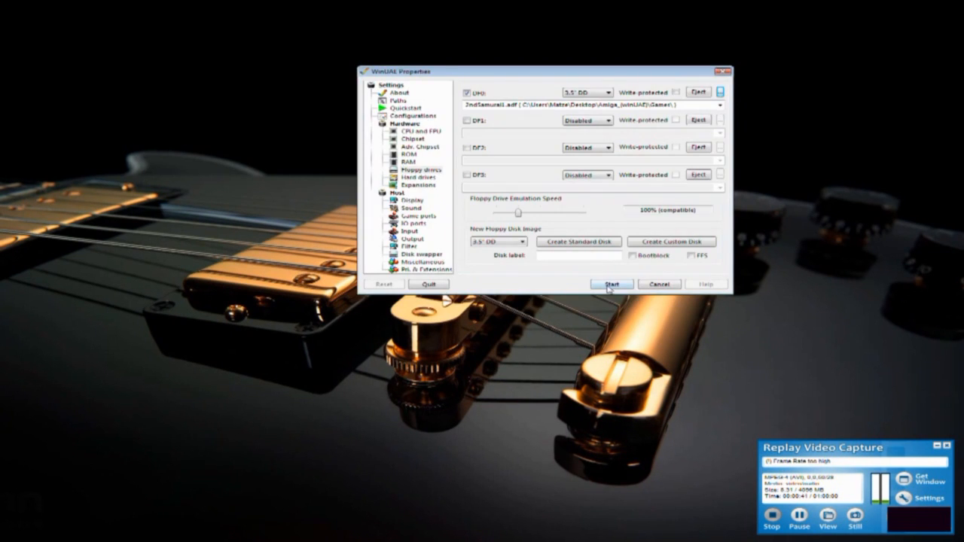
Start emulation so the Amiga boots the new disk into the Vivid Image intro.
{"action": "left_click", "coordinate": [612, 283]}
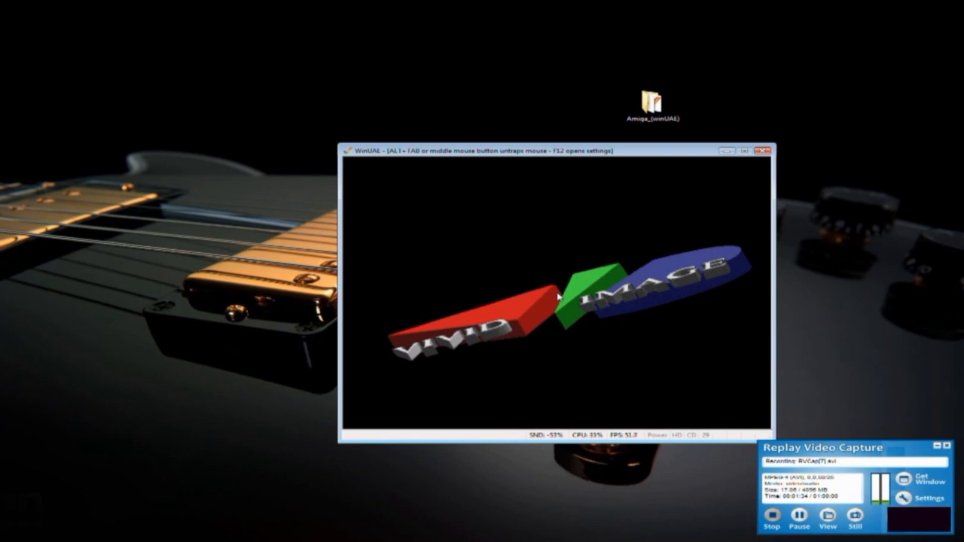
{"action": "mouse_move", "coordinate": [524, 292]}
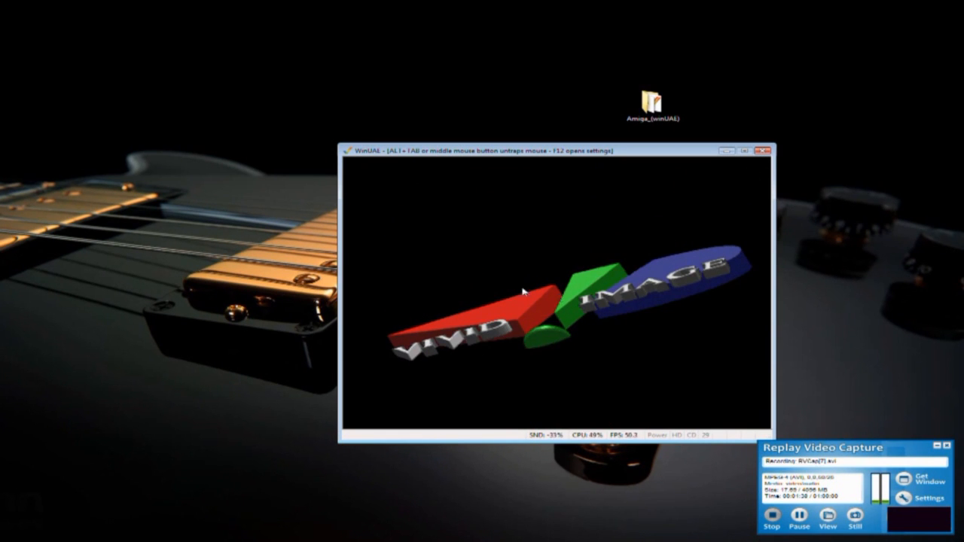